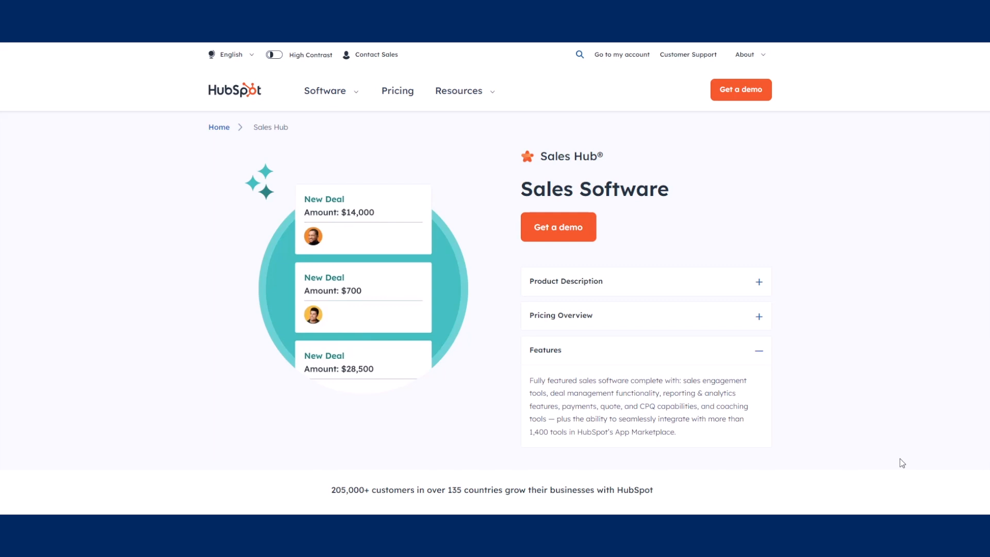
- Locate the Dales Drum Shop contact in the Contacts list and open its full record
scroll("down", 3)
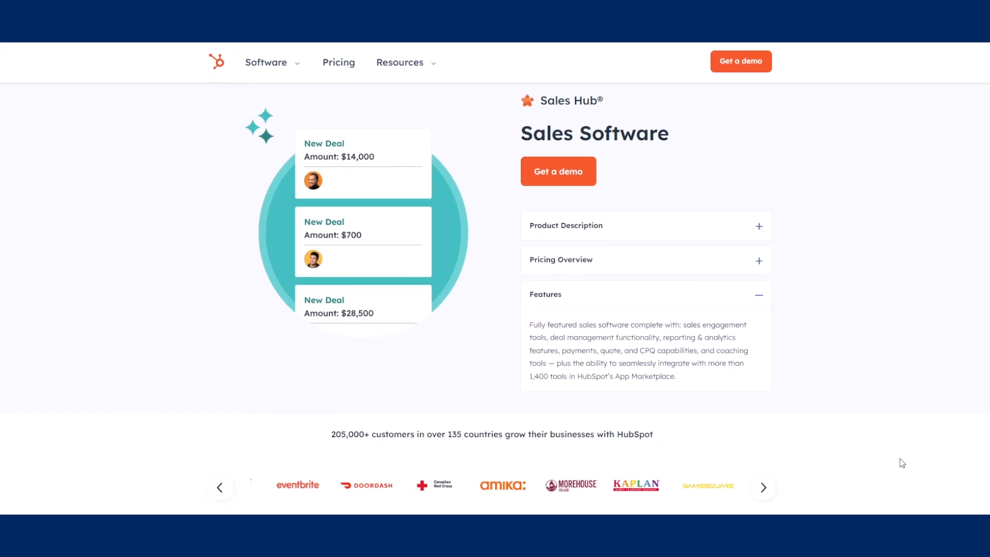
scroll("down", 3)
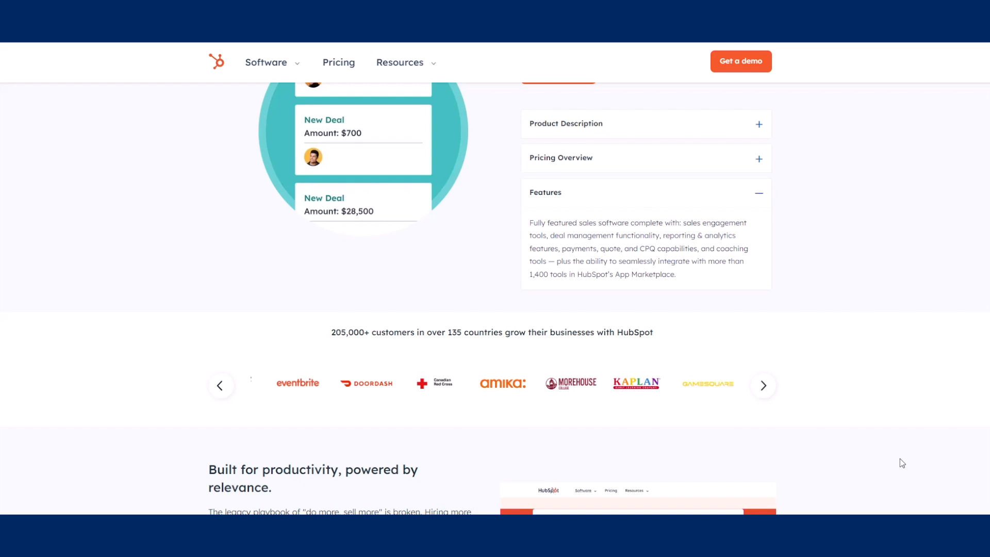
scroll("down", 3)
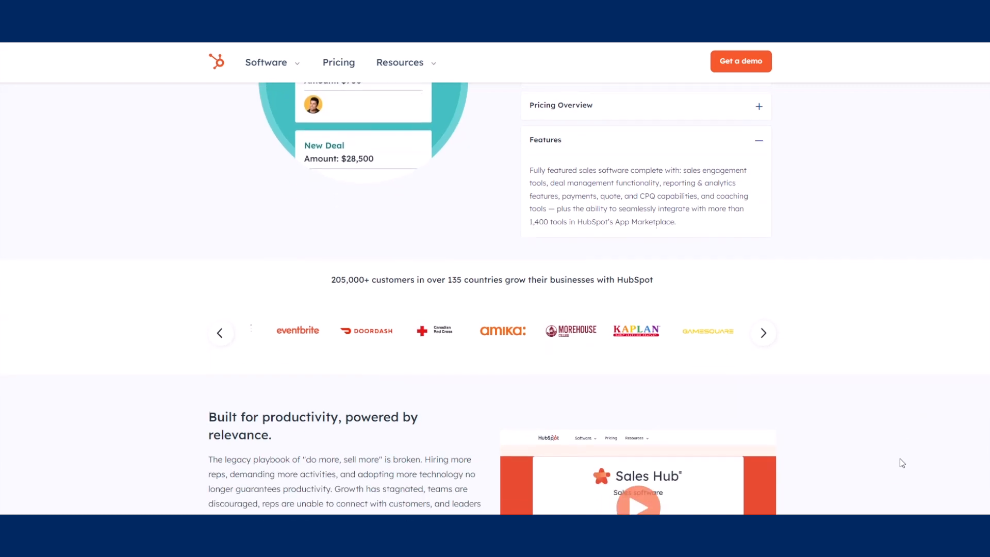
scroll("down", 3)
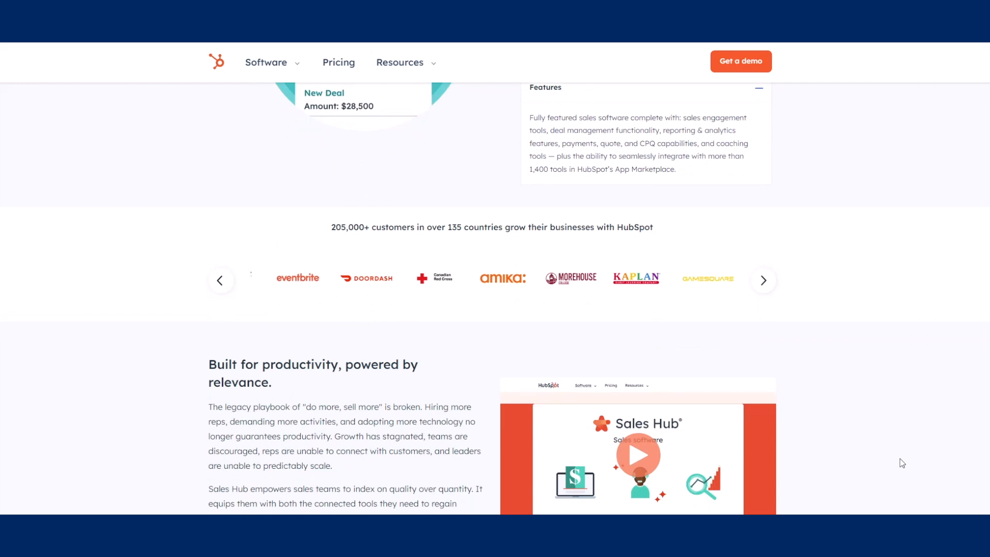
scroll("down", 3)
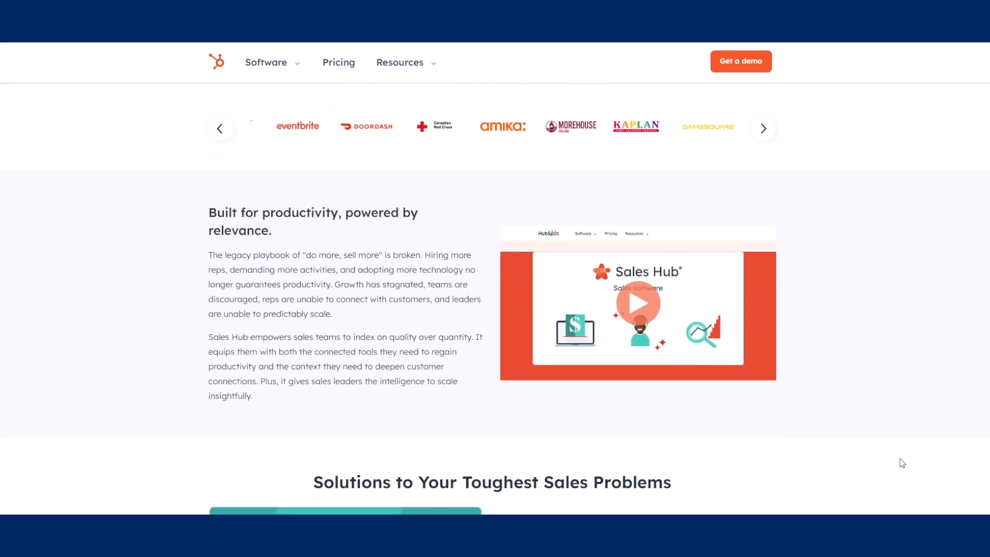
scroll("down", 3)
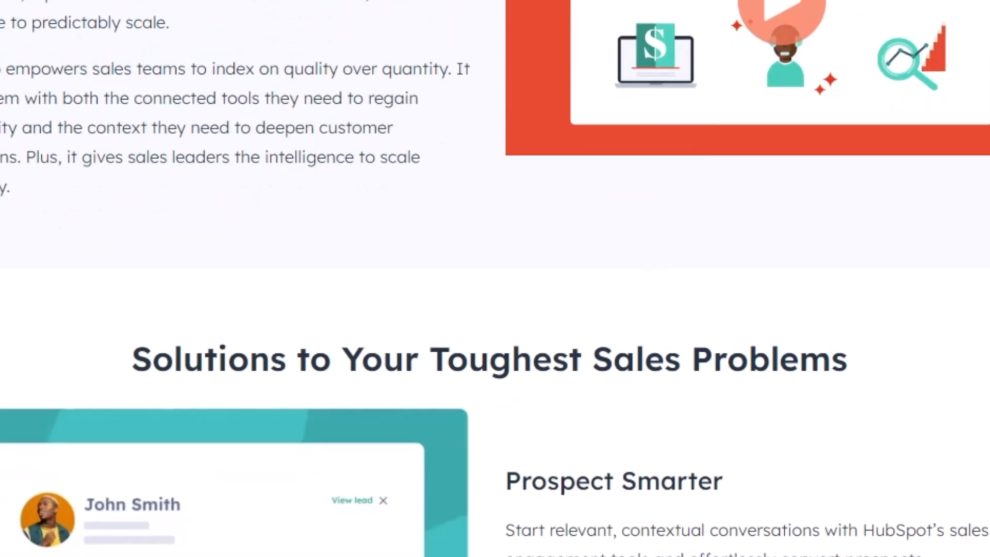
scroll("down", 3)
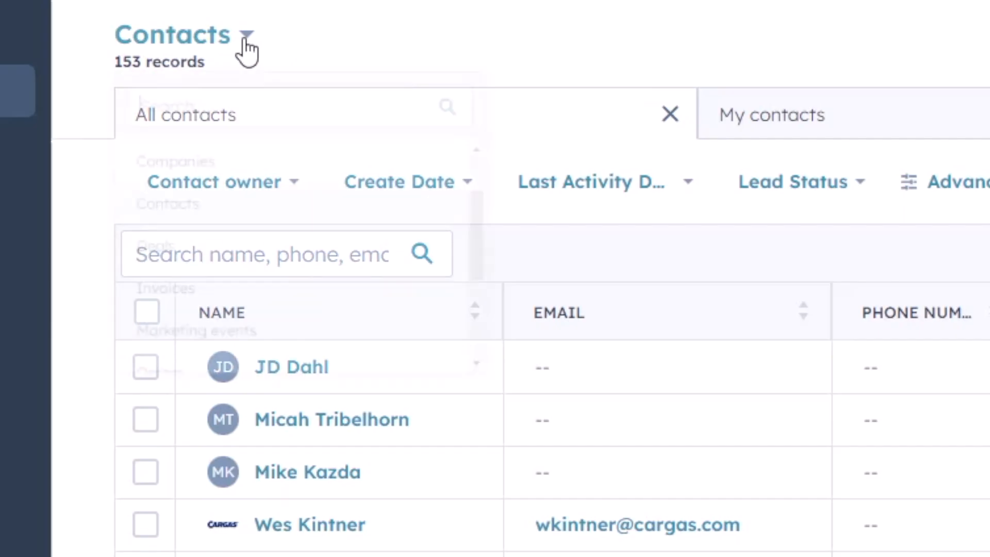
left_click(290, 367)
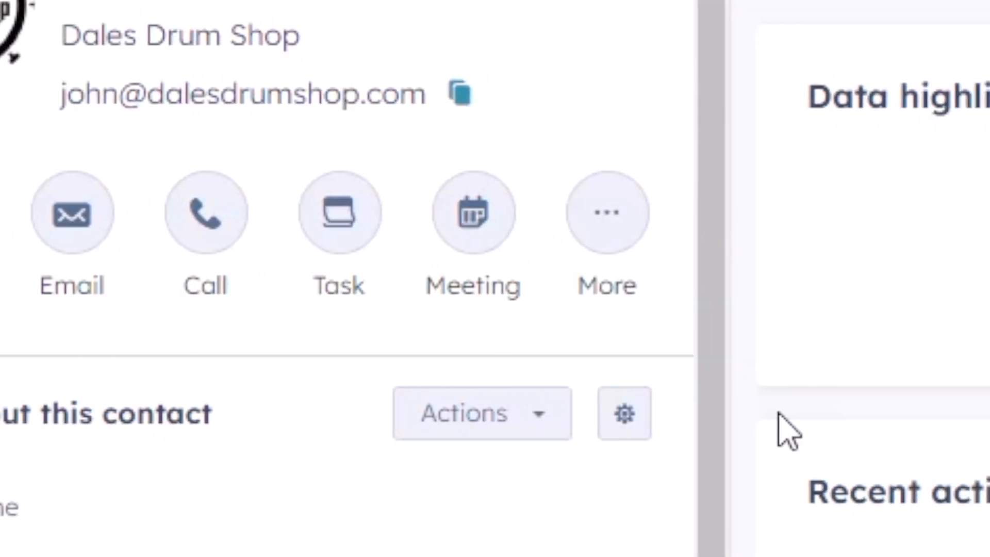
- Show the contact's Activities history and expand the reminder note about calling in
left_click(406, 75)
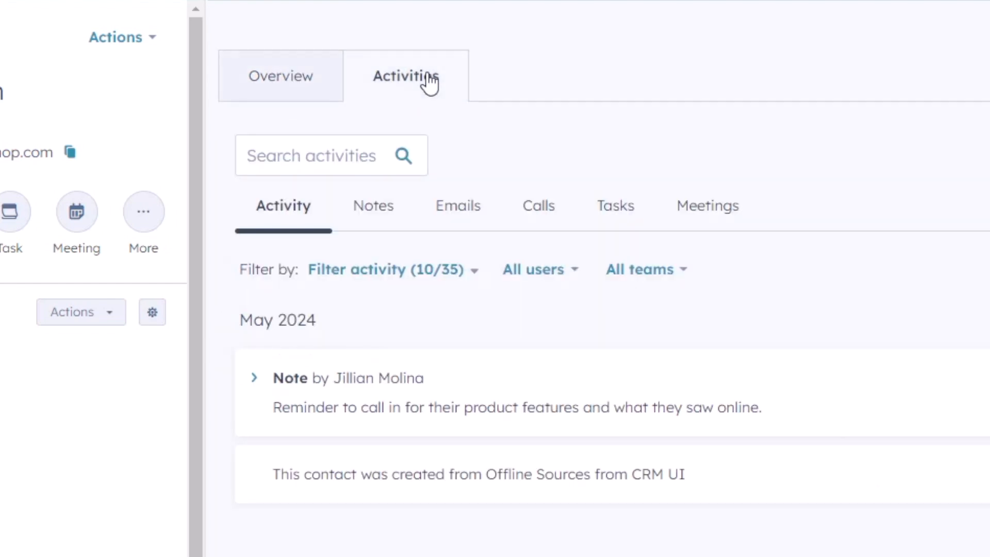
mouse_move(433, 85)
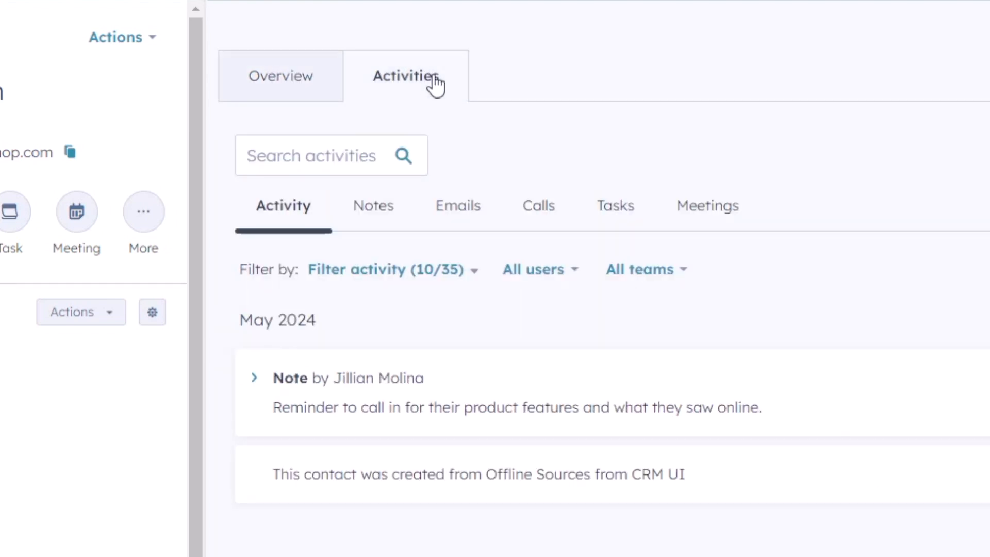
mouse_move(470, 98)
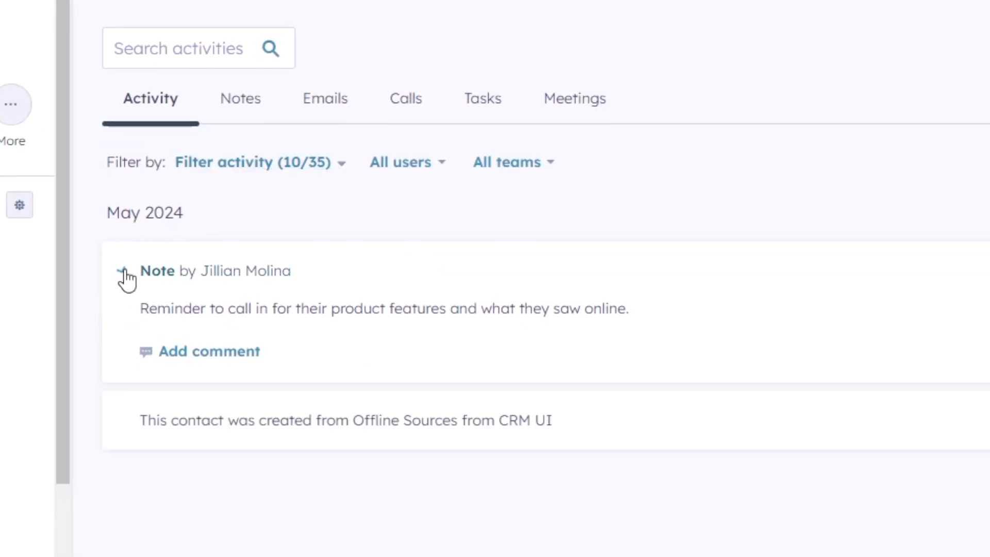
left_click(572, 98)
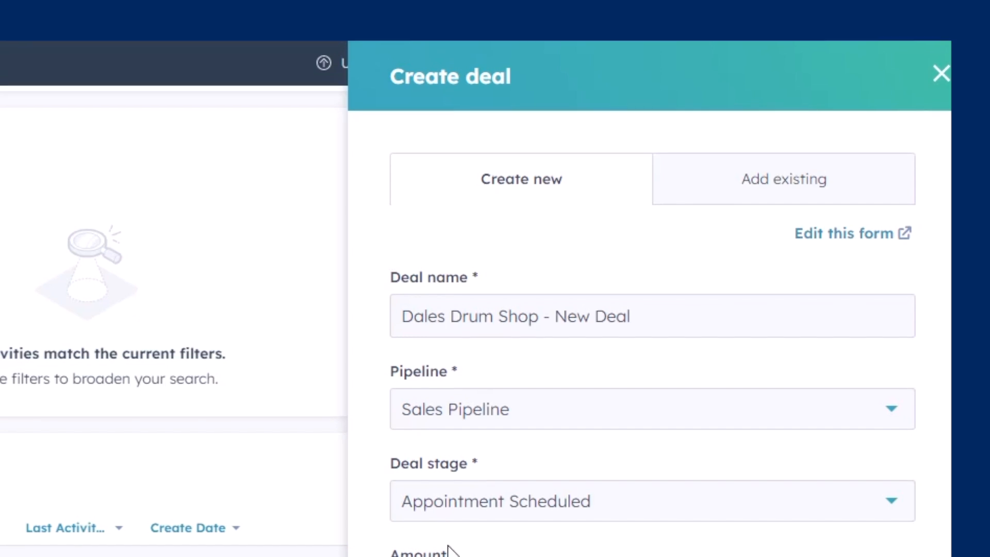
- Add POS Install and POS System - Cargas Brand line items and update the deal amount to $1,684.00
scroll("down", 3)
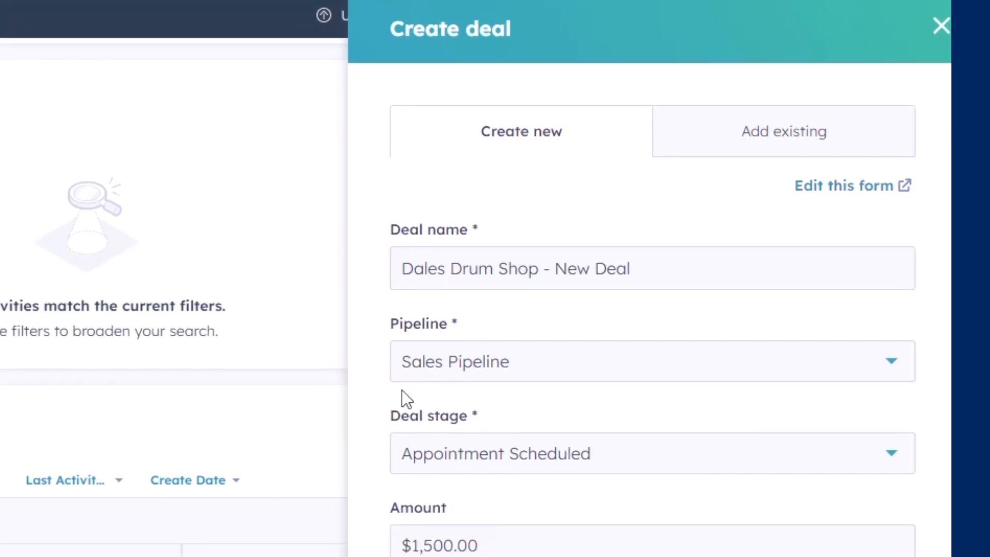
scroll("down", 3)
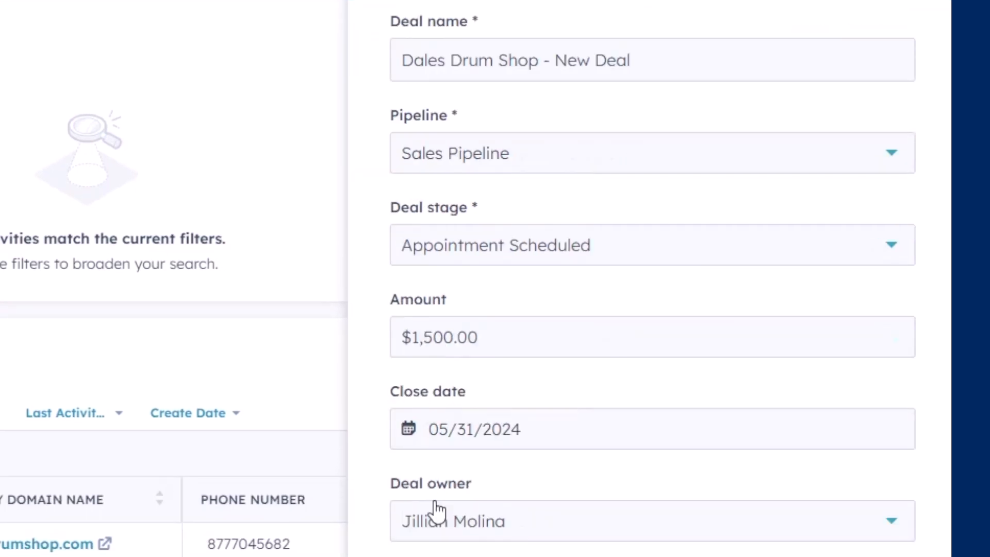
scroll("down", 3)
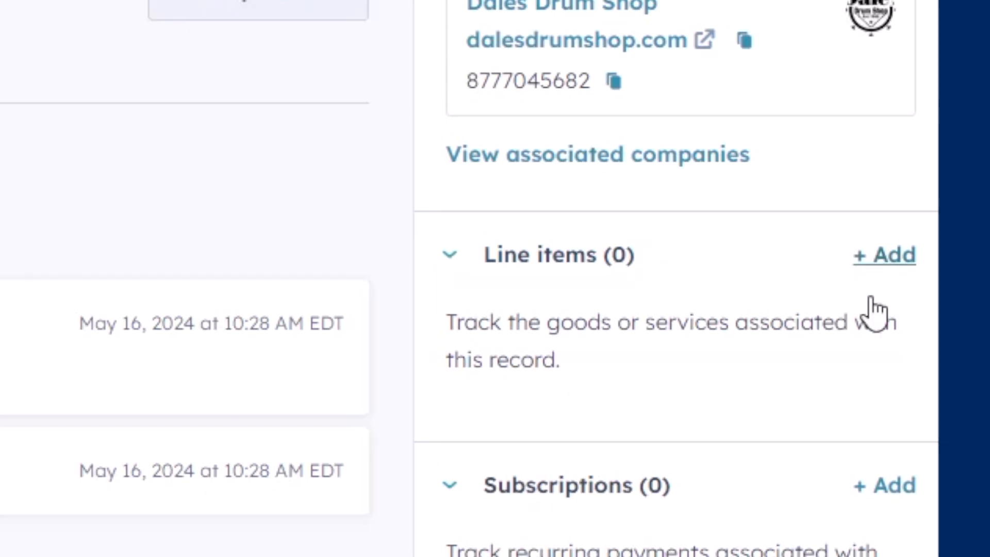
left_click(883, 254)
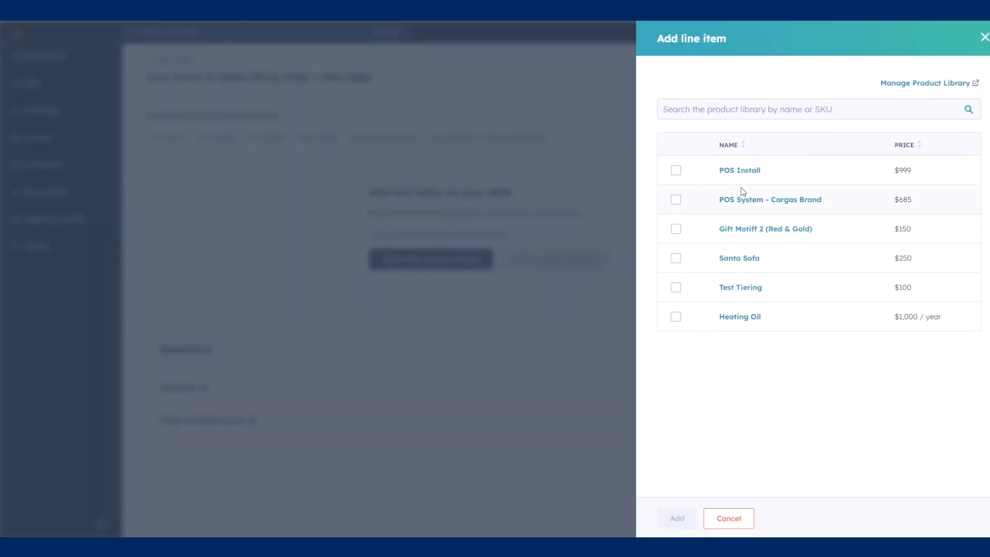
left_click(675, 199)
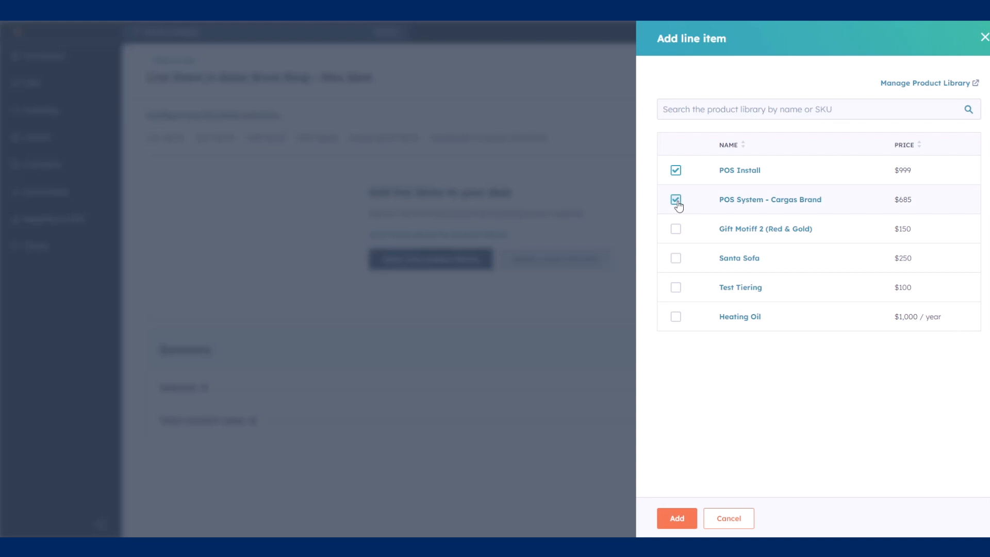
left_click(677, 517)
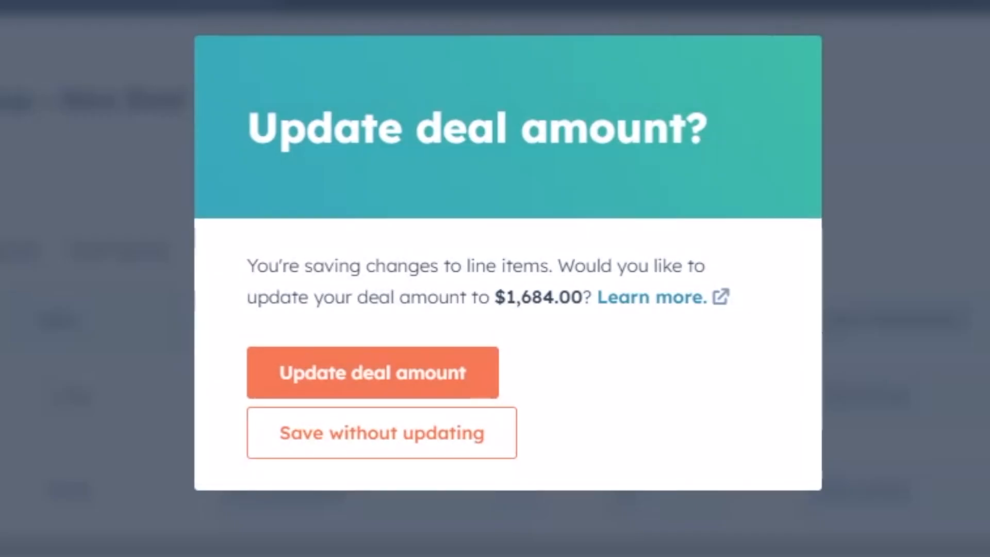
left_click(373, 372)
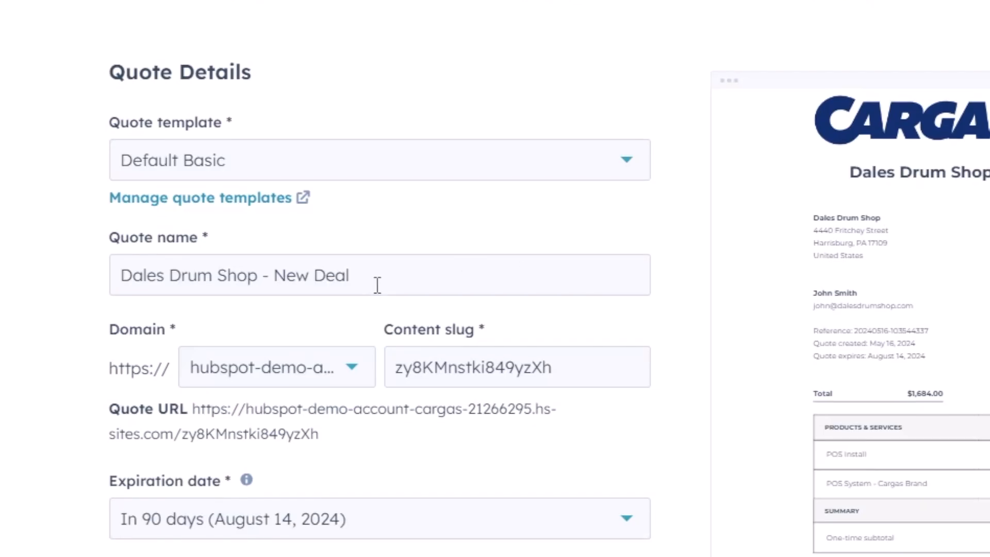
- Step through the quote wizard past Line items and publish the $1,584.00 Dales Drum Shop quote
scroll("down", 3)
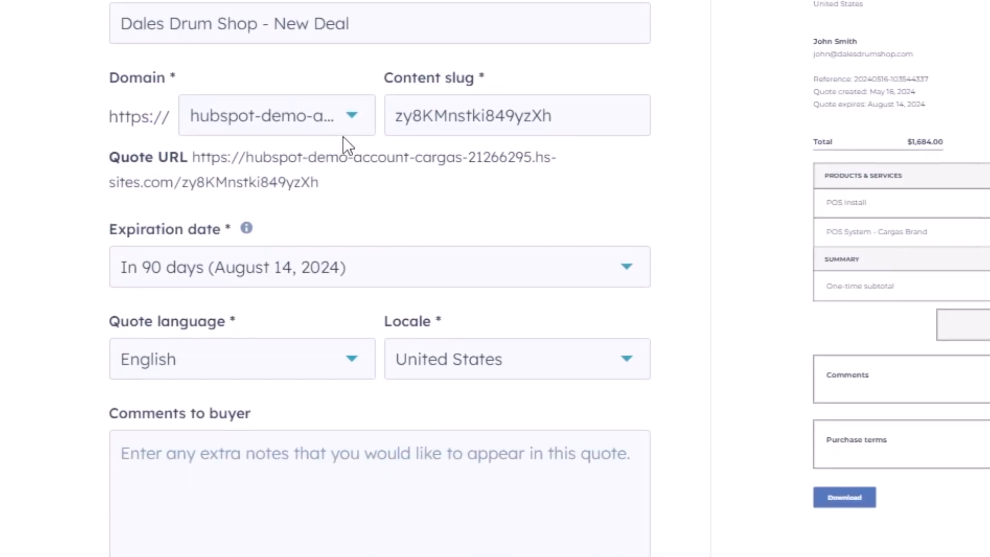
scroll("down", 3)
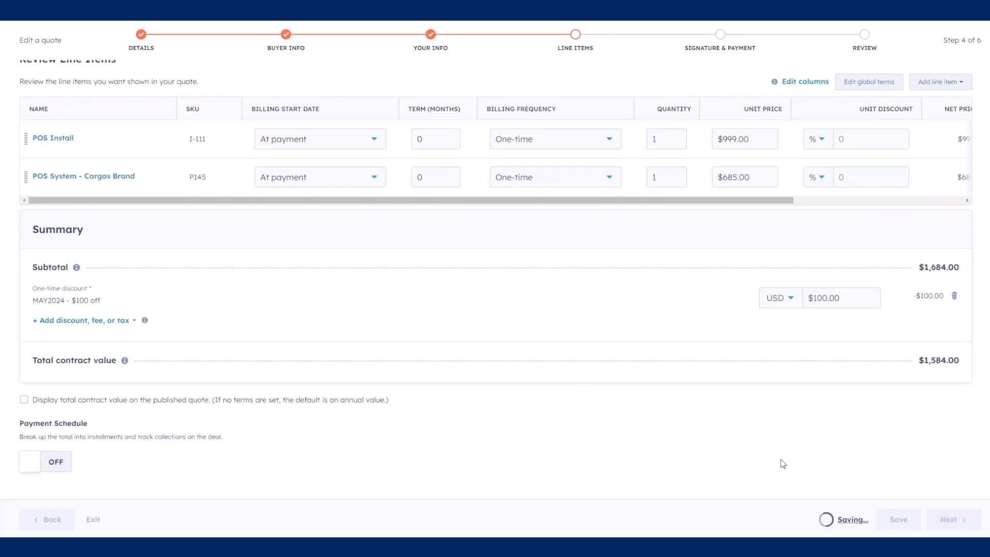
left_click(950, 519)
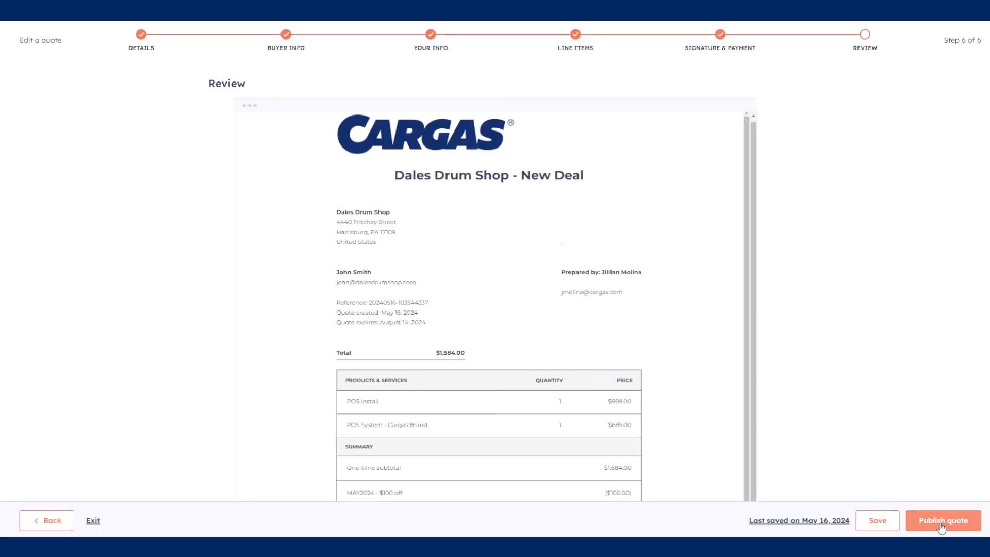
scroll("down", 3)
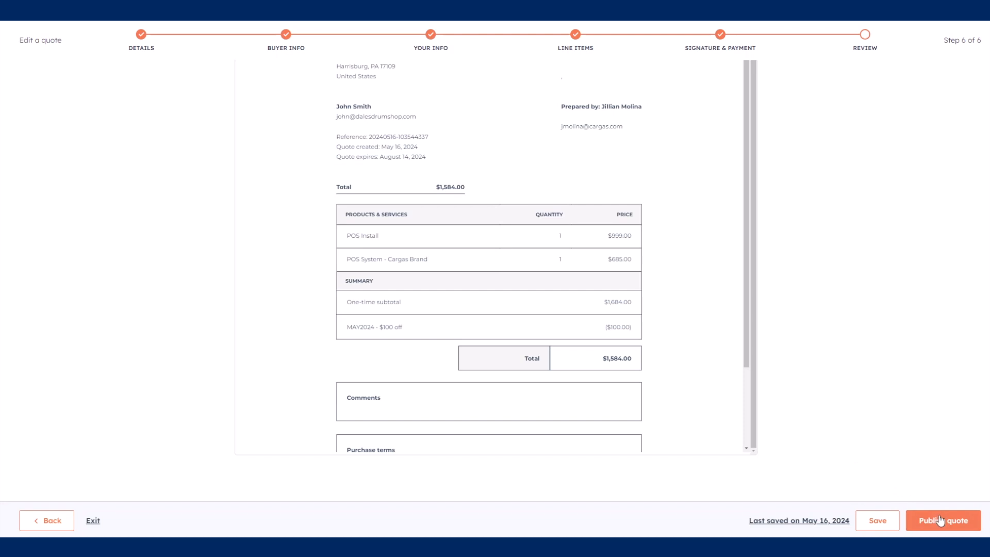
left_click(943, 520)
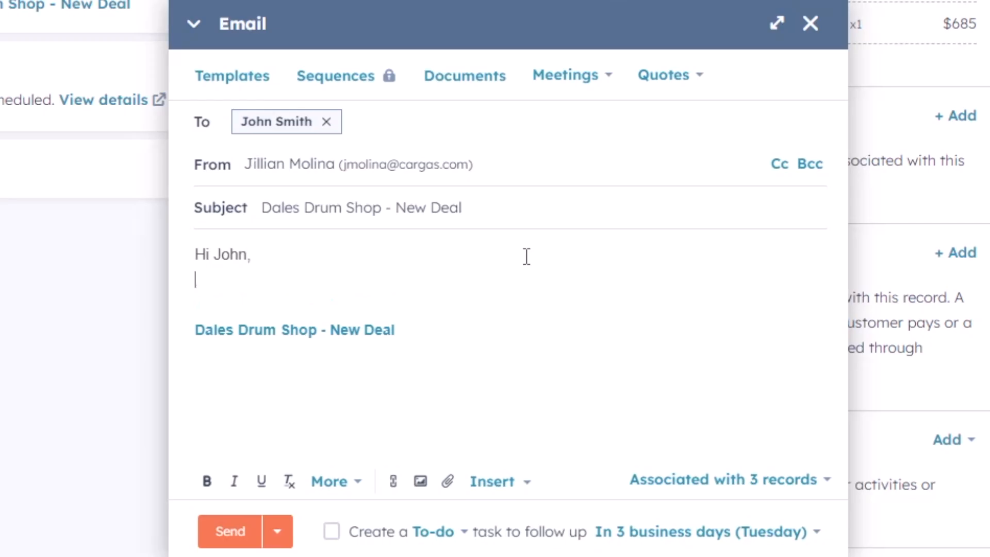
- Write the email body thanking John Smith for his time yesterday and introducing the quote
type("Thank you for")
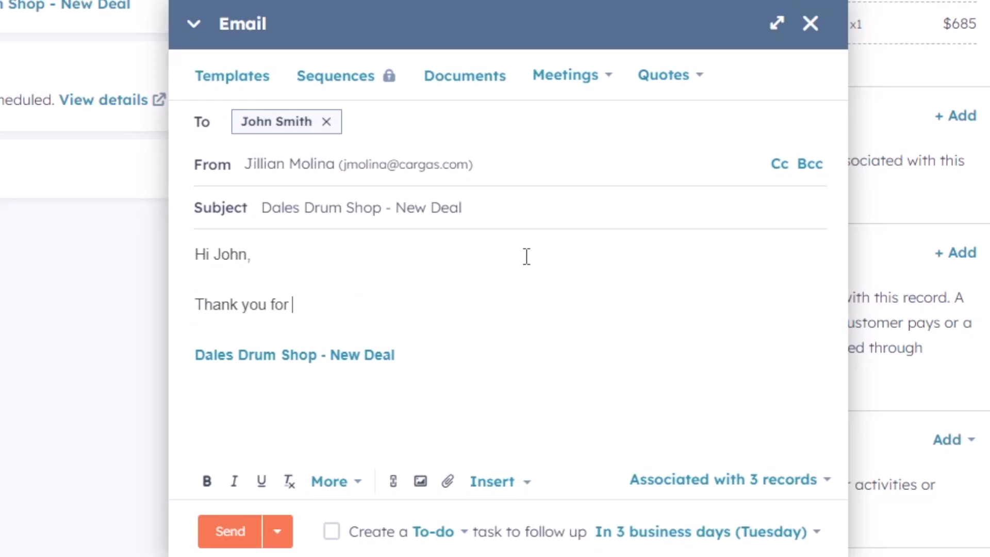
type("your time yesterday! He")
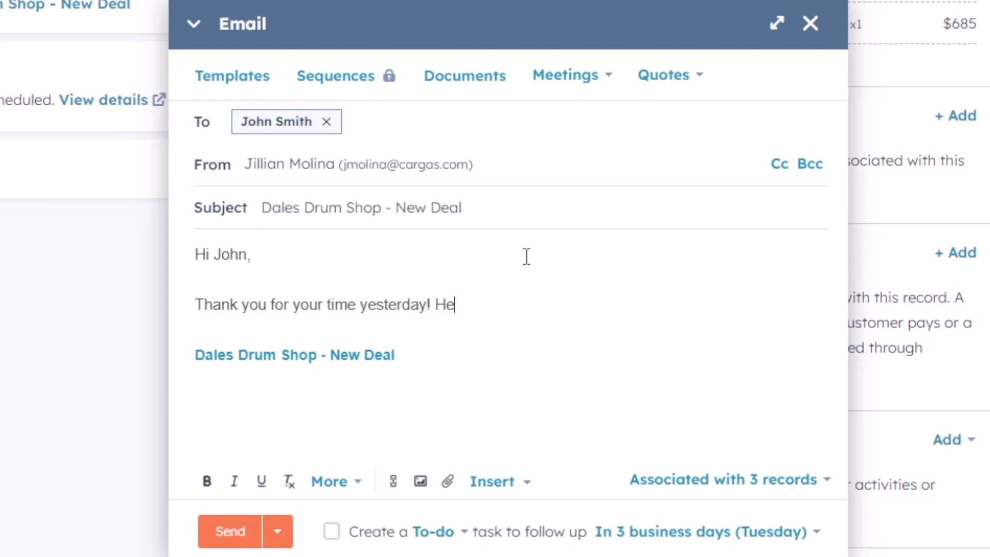
type("re's the quote I wrote up fo")
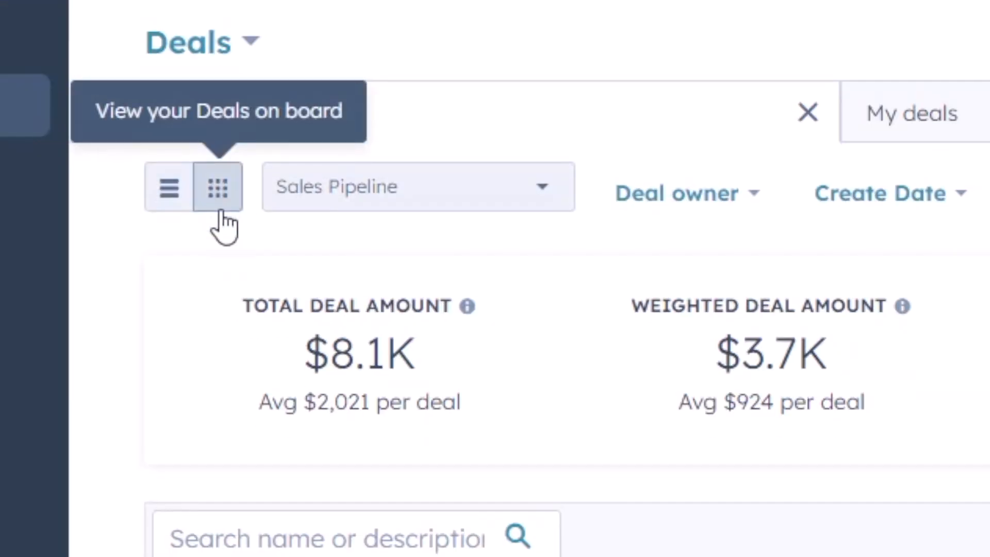
- Show Sales Pipeline deals as a stage board and filter by deal owner 'bret'
left_click(217, 186)
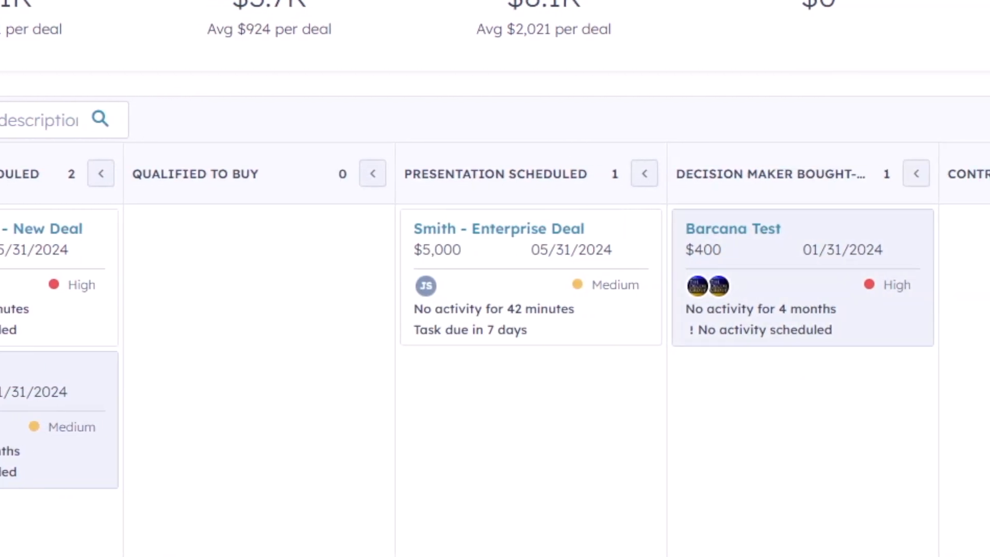
type("bret")
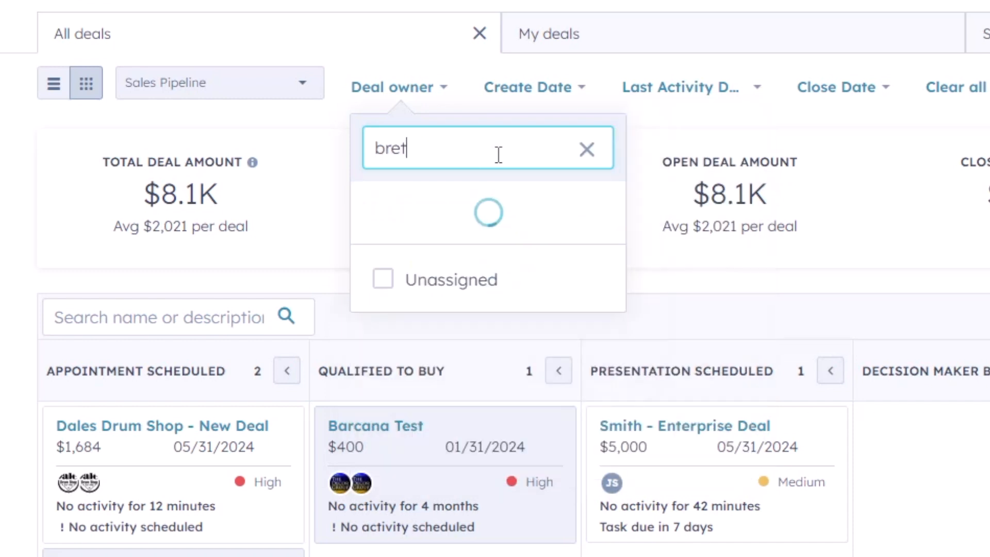
left_click(382, 202)
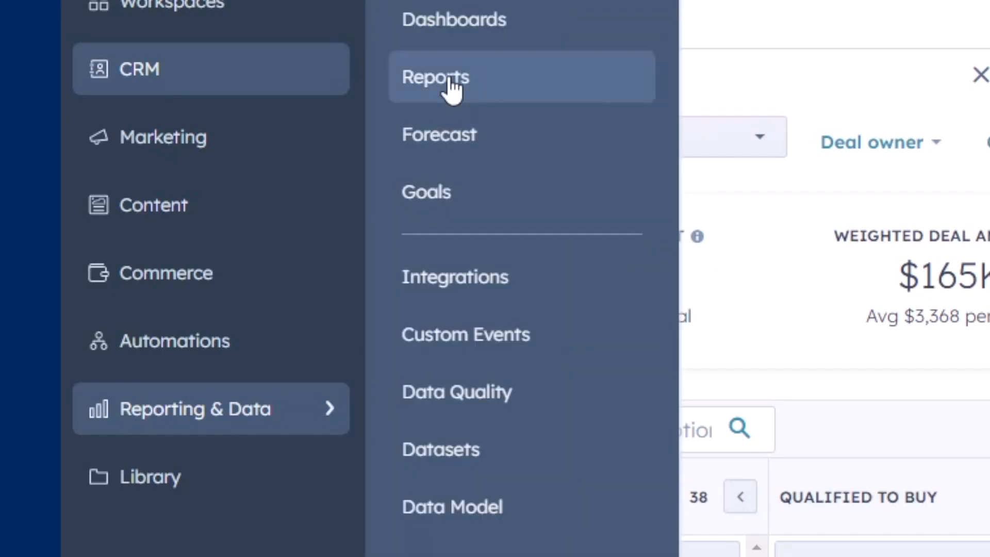
- Browse the Sales reports library down to the Deal change history report under Forecasts & pipelines
left_click(435, 76)
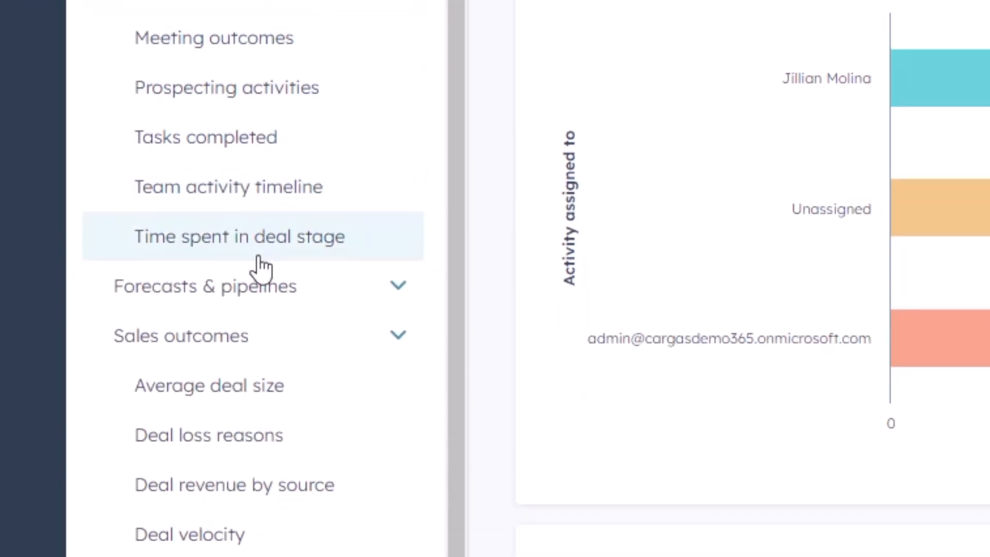
scroll("down", 3)
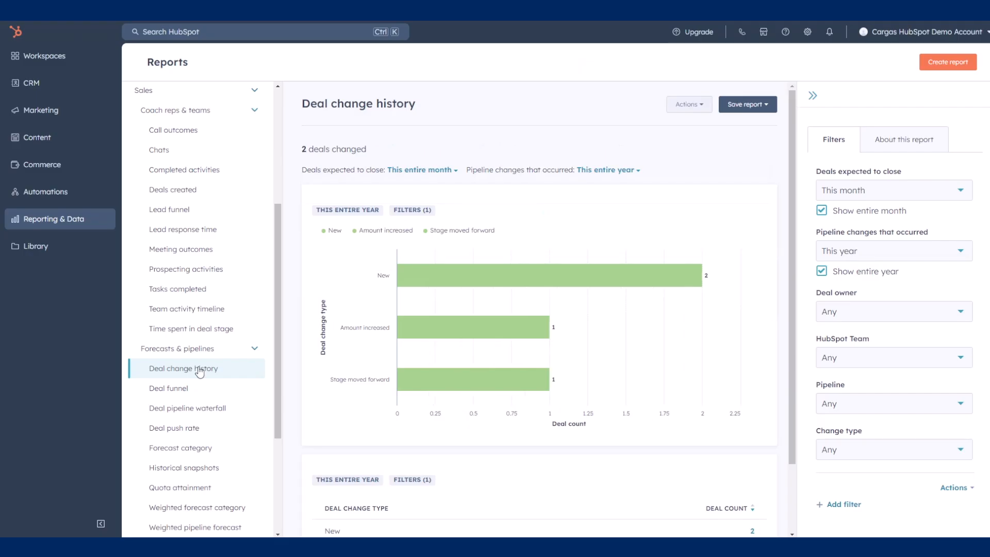
scroll("down", 3)
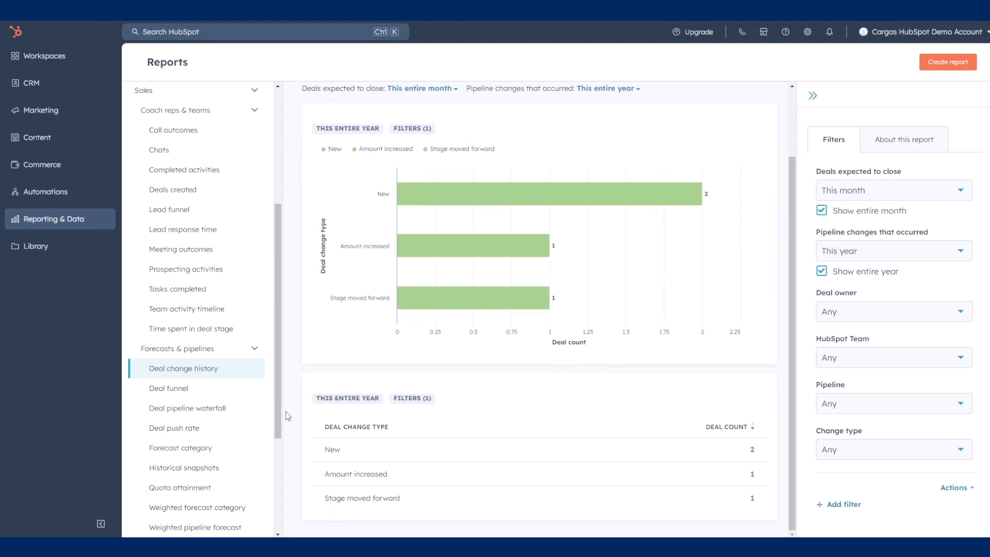